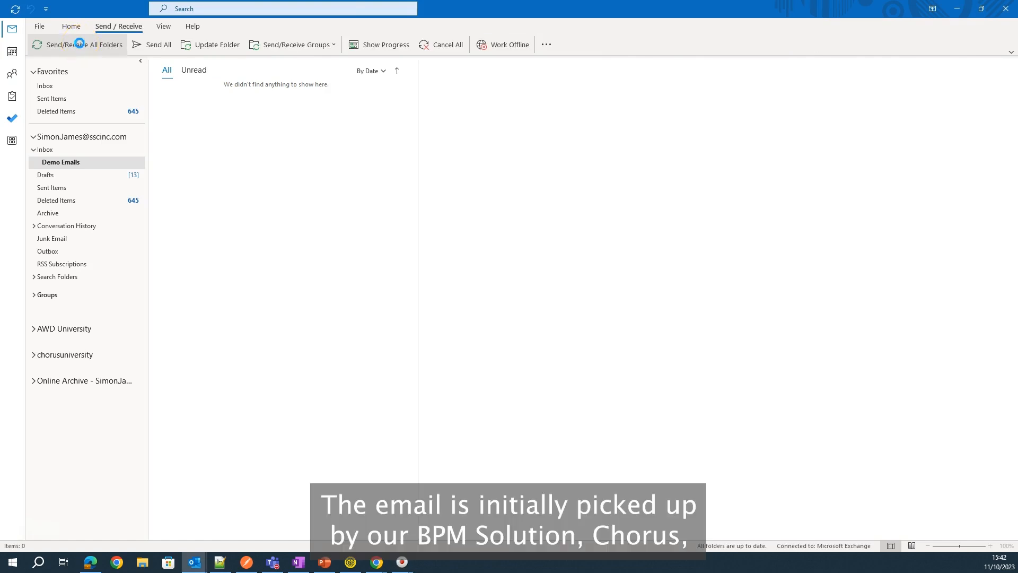
Run Send/Receive on all Outlook folders to pick up new complaint emails
left_click(74, 44)
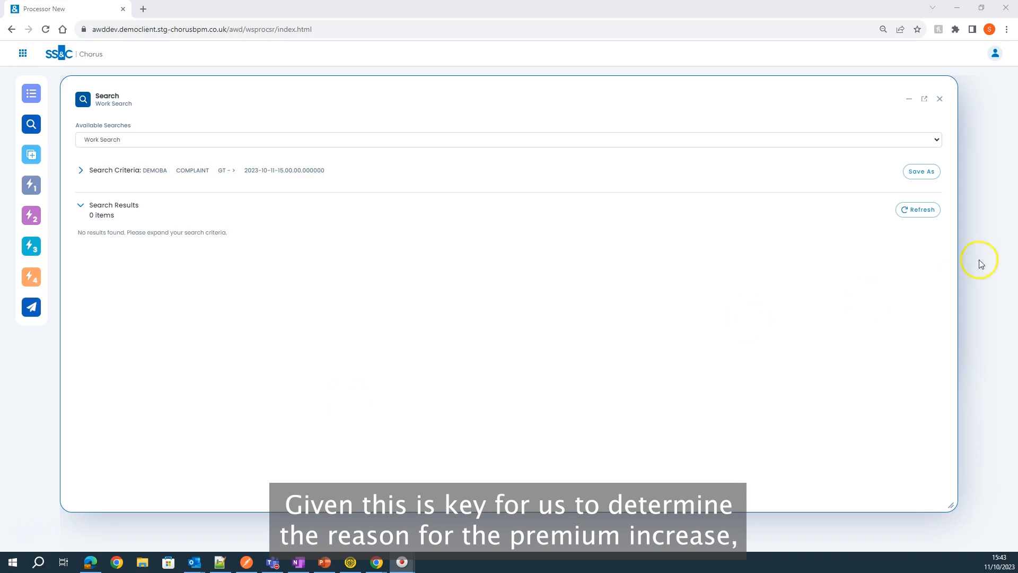
Refresh the work search until the DEMOBA premium increase complaint case appears
left_click(917, 209)
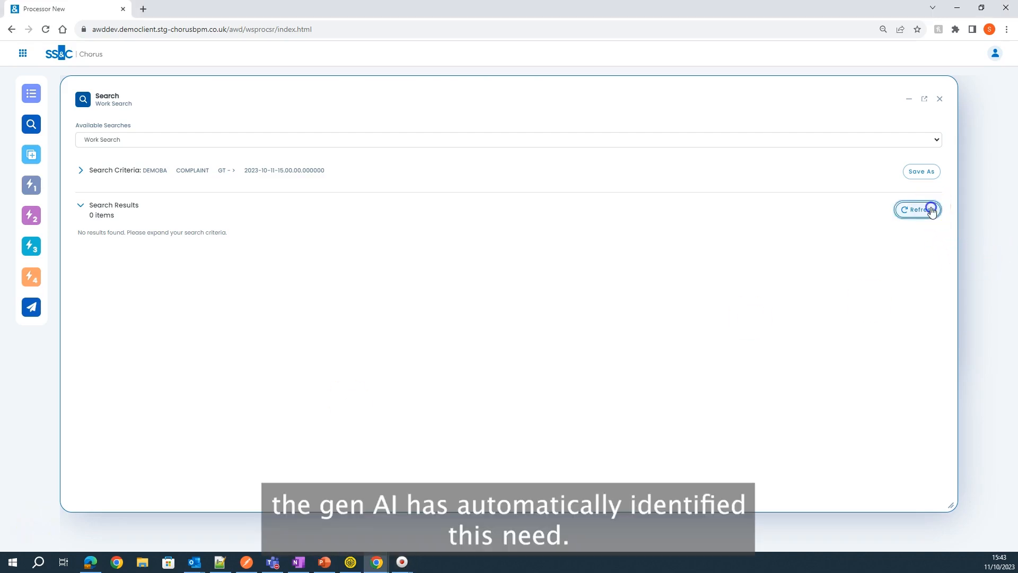
left_click(918, 210)
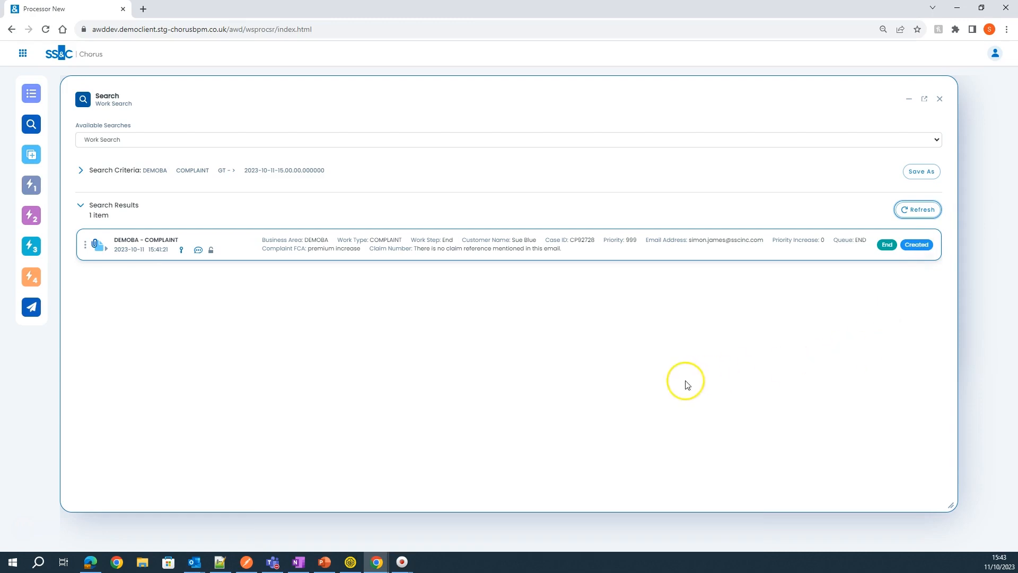
mouse_move(363, 382)
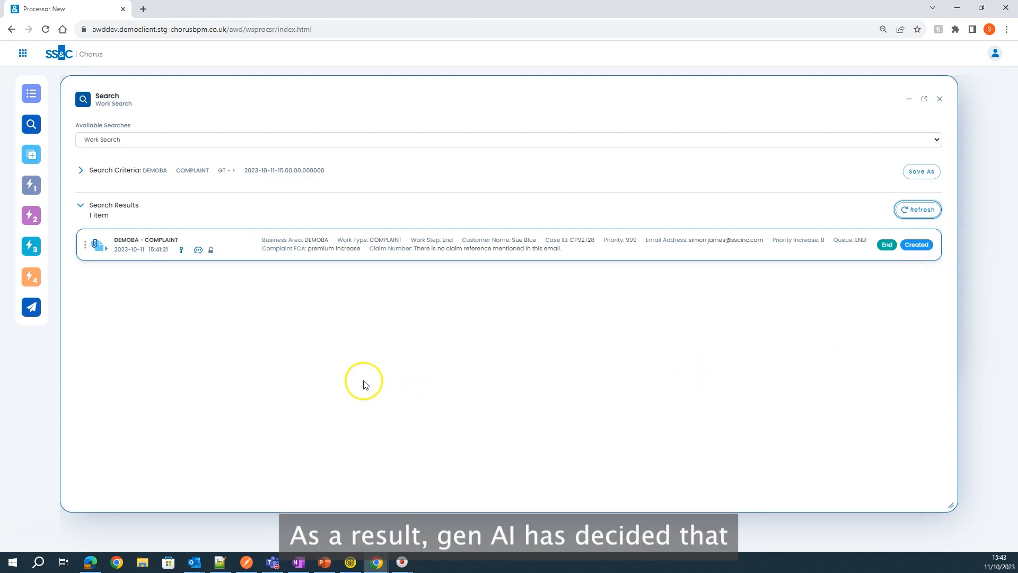
mouse_move(464, 362)
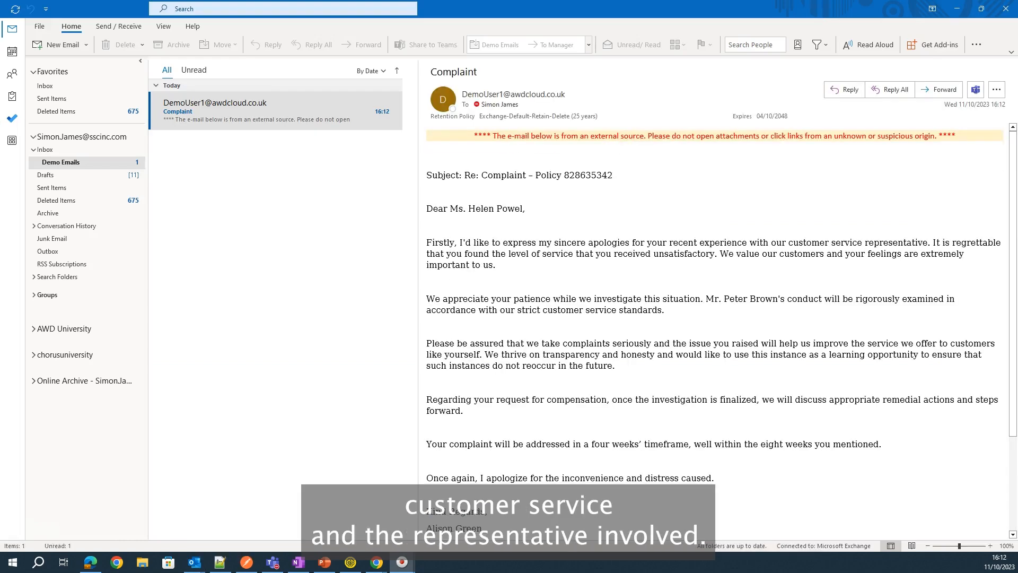
Read the reply email apologising about customer service and the representative
left_click_drag(426, 299, 666, 310)
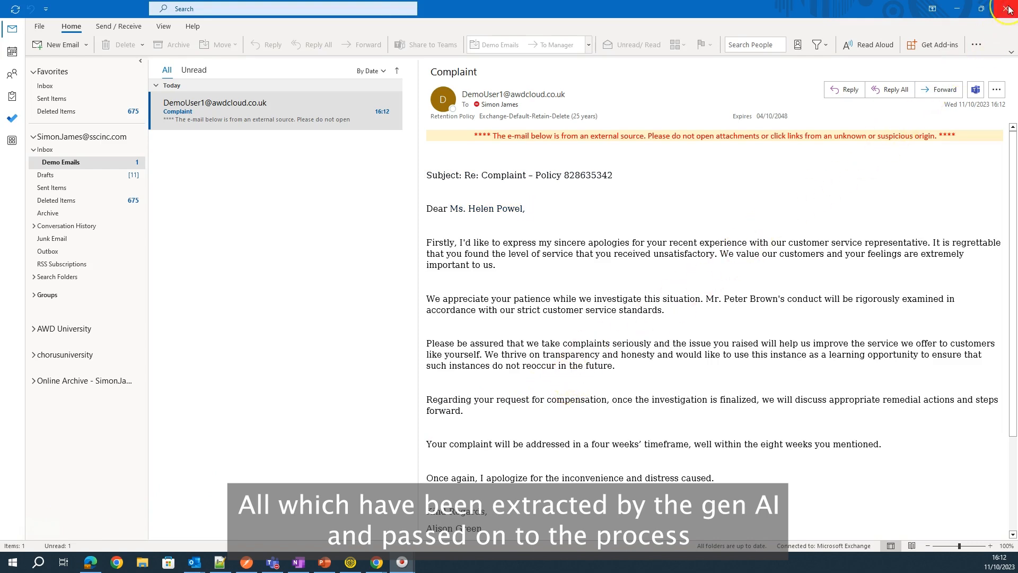
mouse_move(954, 9)
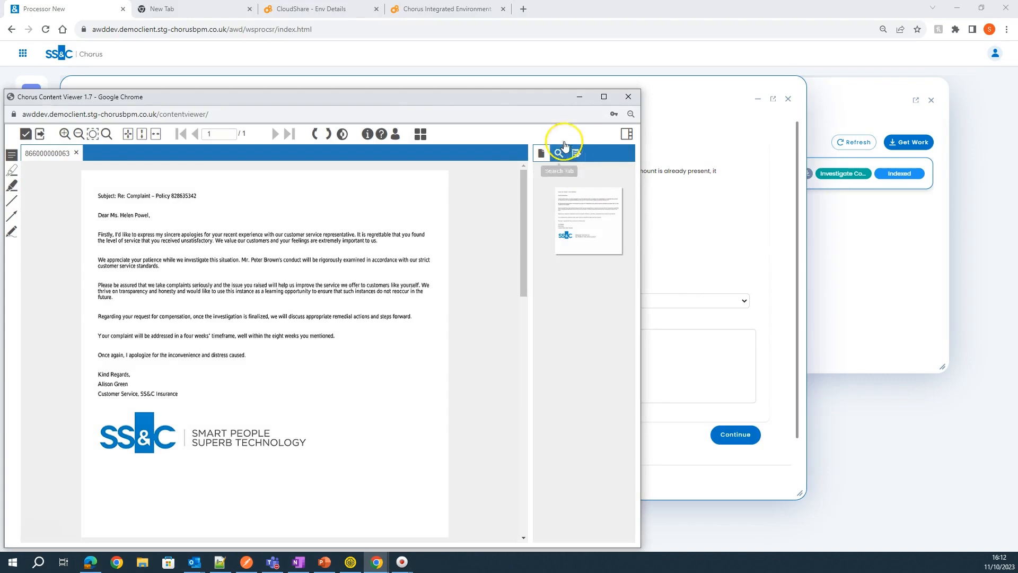
Enter a 50 redress, request approval, and comment 'Peter was rude to the customer.'
left_click(628, 96)
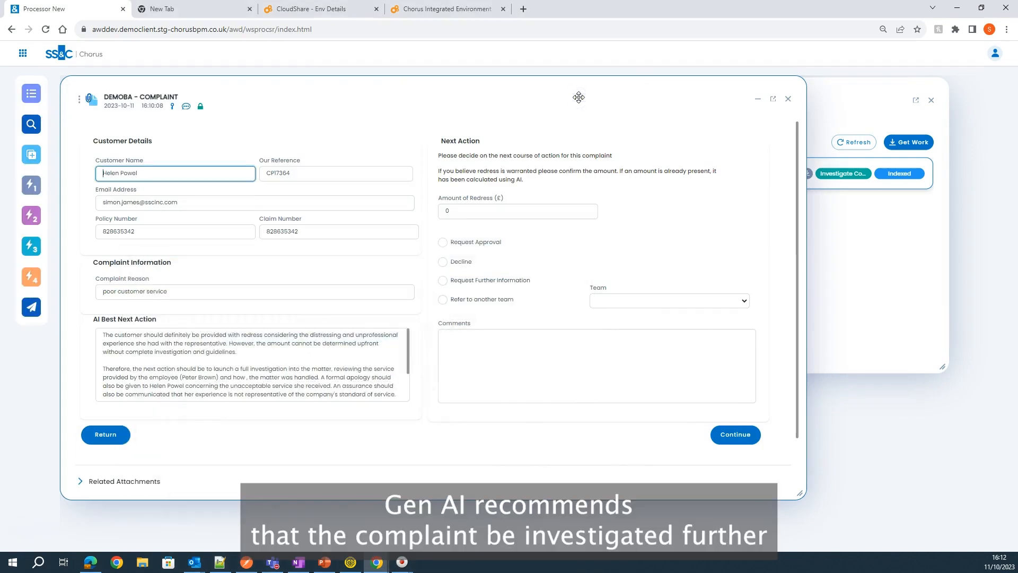
mouse_move(572, 105)
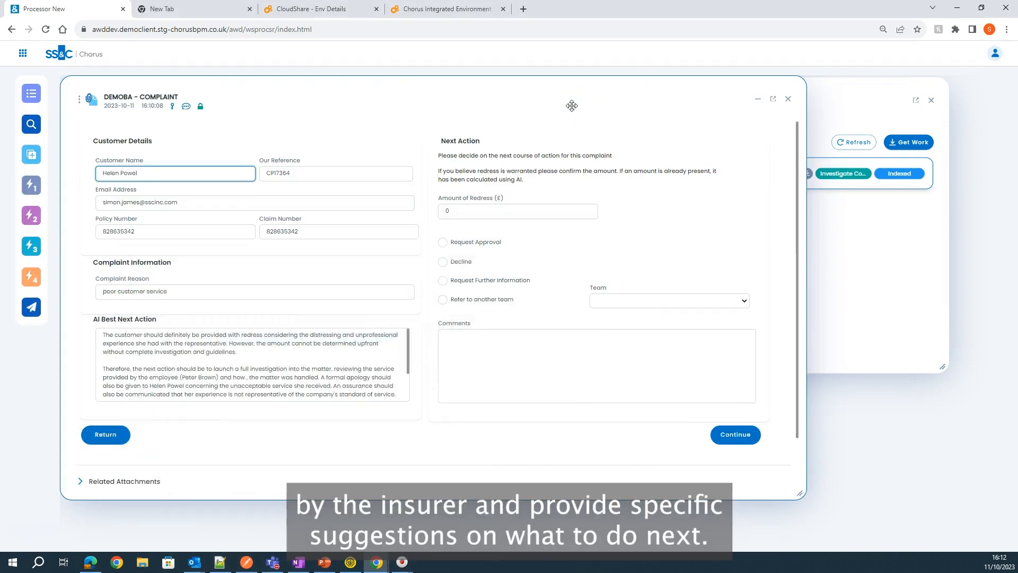
left_click(343, 347)
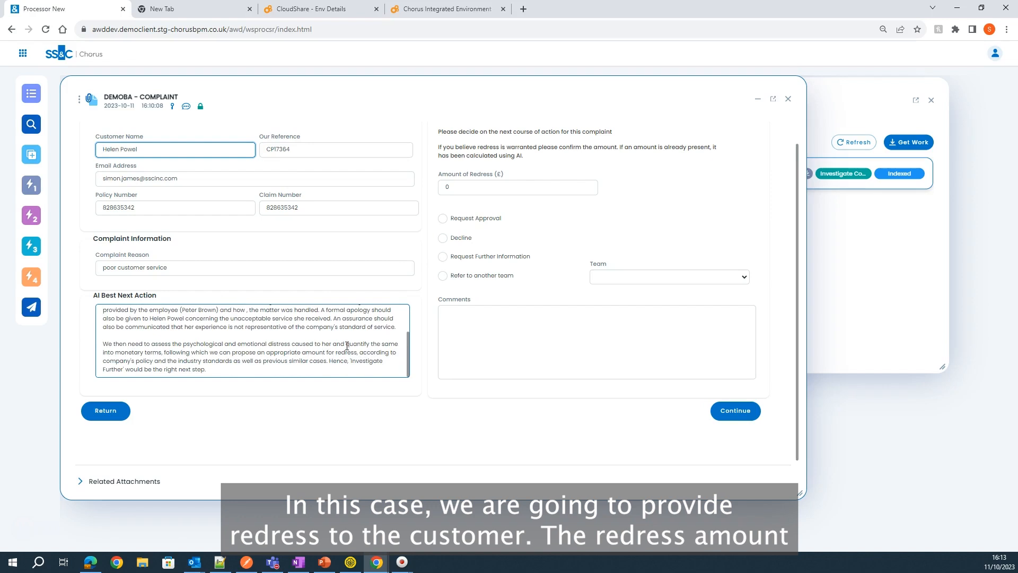
left_click(517, 187)
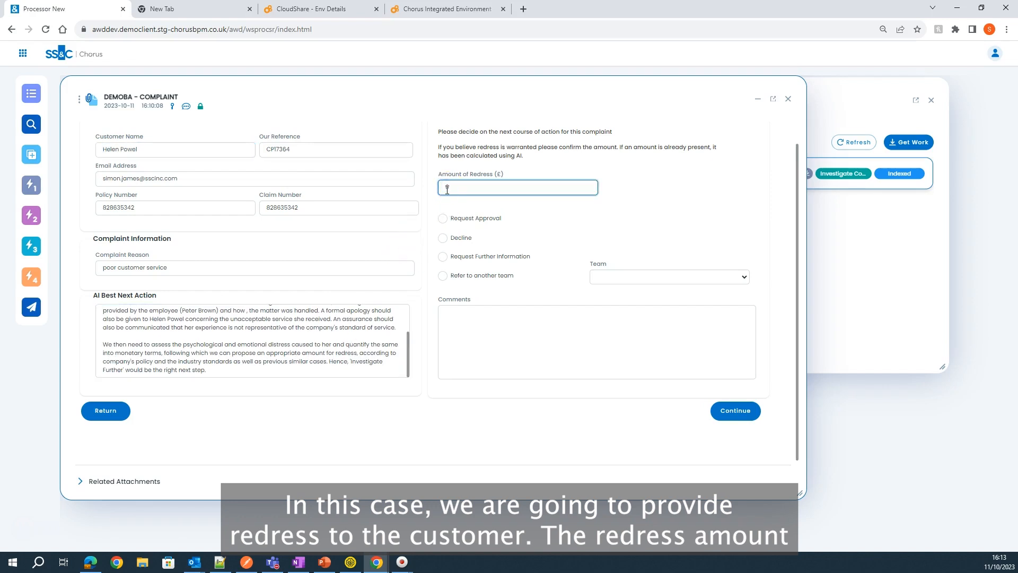
left_click(442, 220)
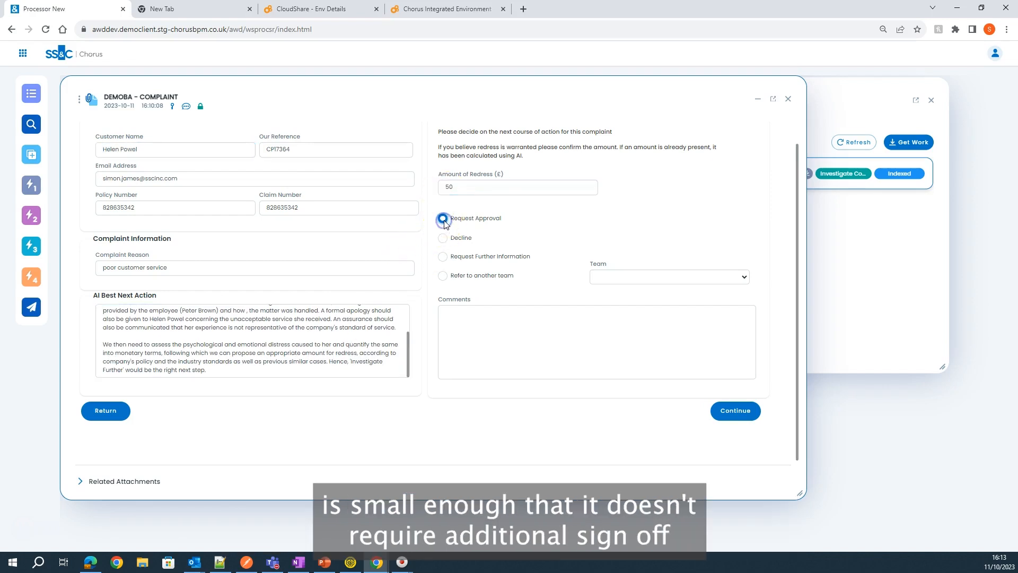
type("Peter was rude to the customer.  Providing some redress appears to be a sensible approach.")
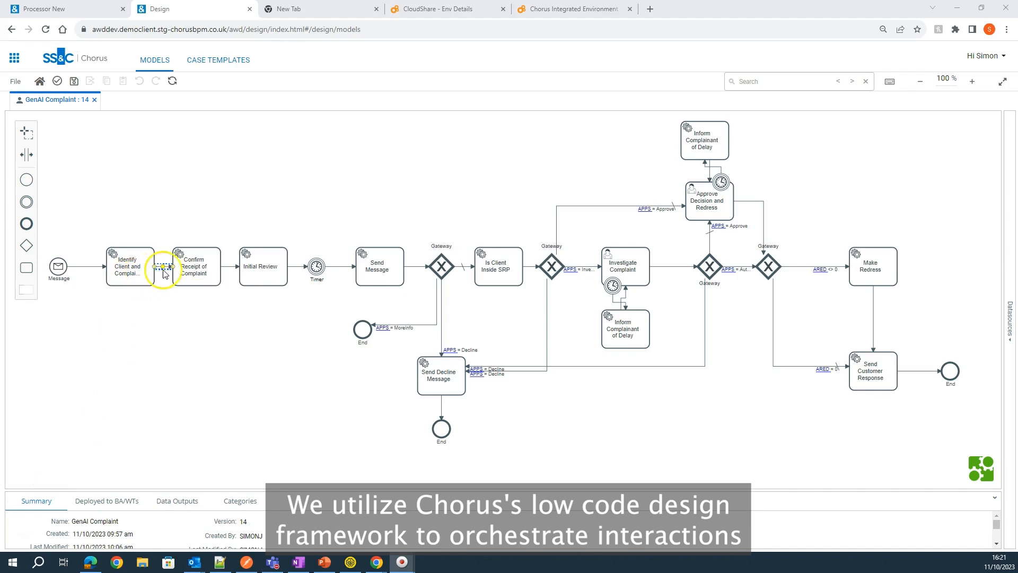
Step through Initial Review and Investigate Complaint, then show Identify Client's GenAI service settings
left_click(263, 267)
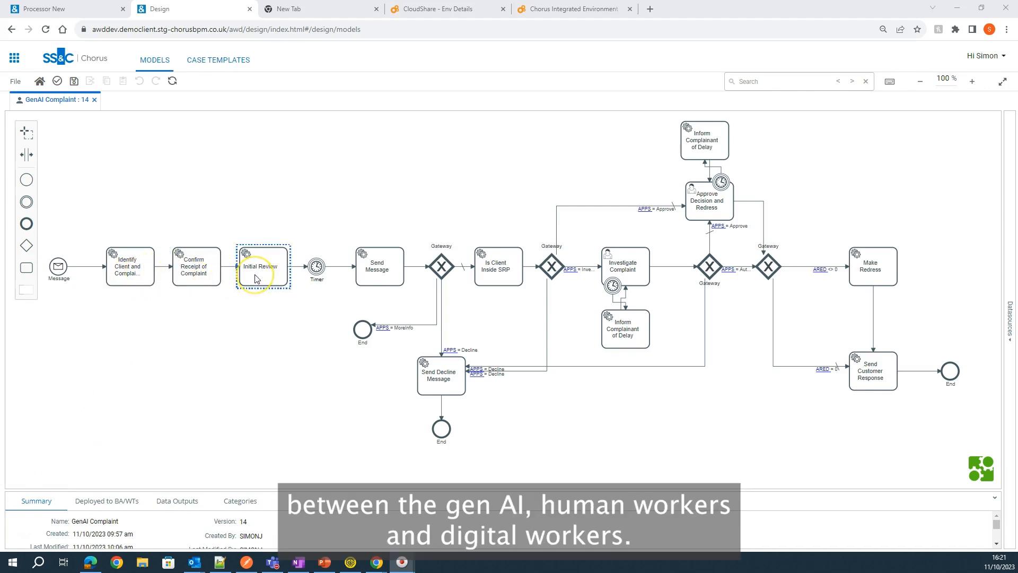
left_click(380, 267)
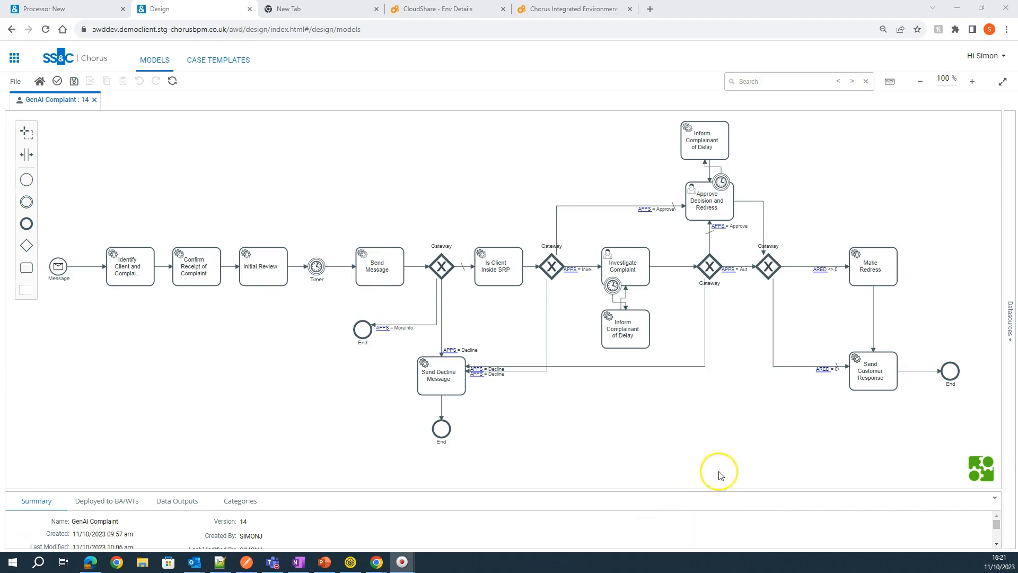
left_click(625, 266)
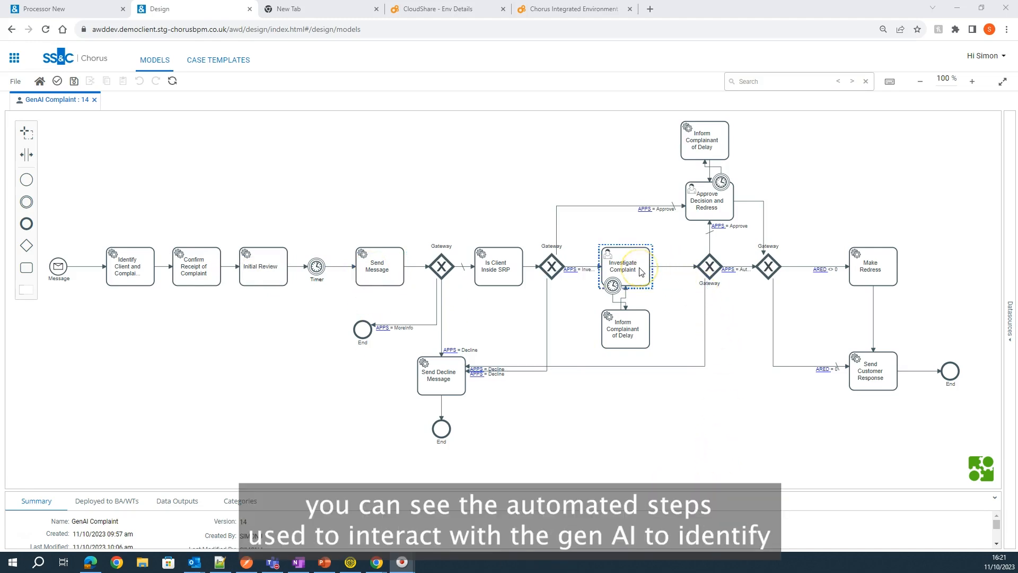
left_click(872, 267)
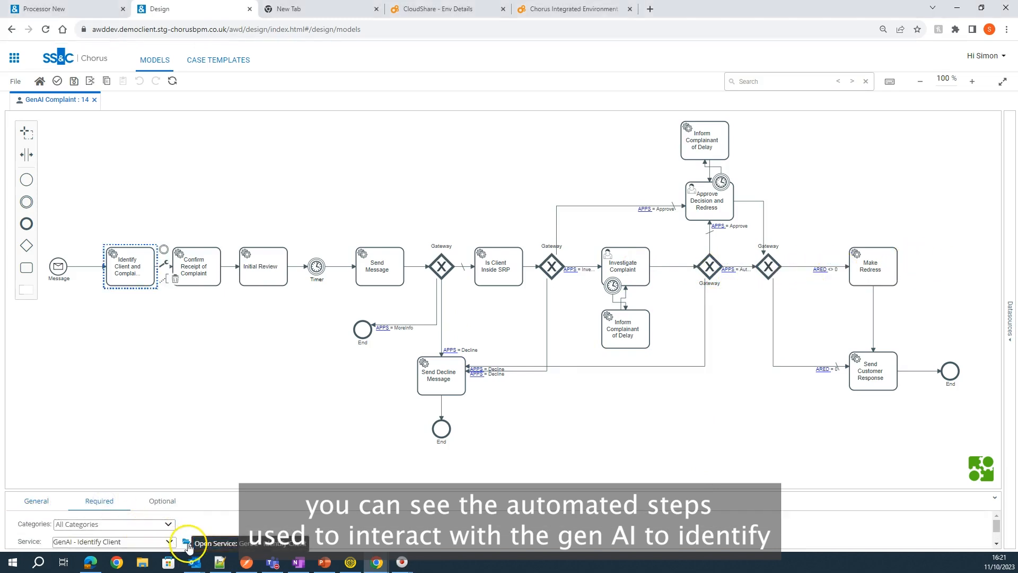
Open GenAI - Identify Client, select Request Policy Number, and show the prompt variables
left_click(188, 541)
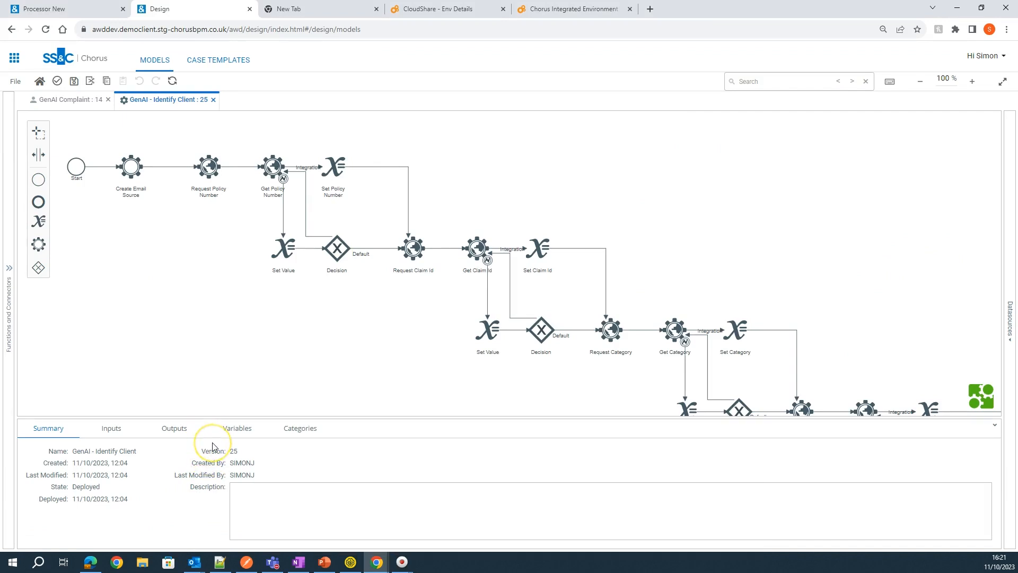
left_click(209, 167)
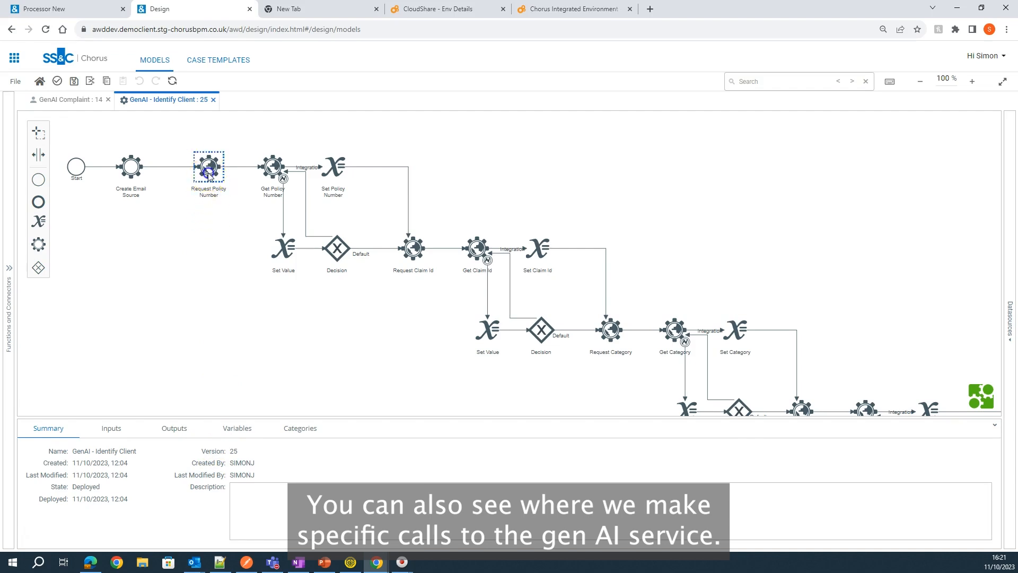
left_click(111, 428)
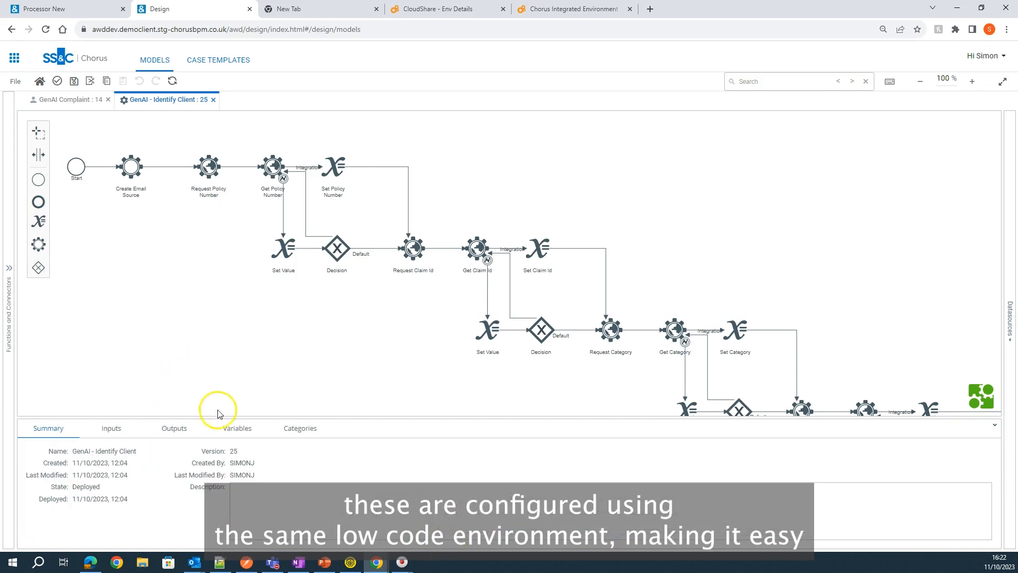
left_click(237, 428)
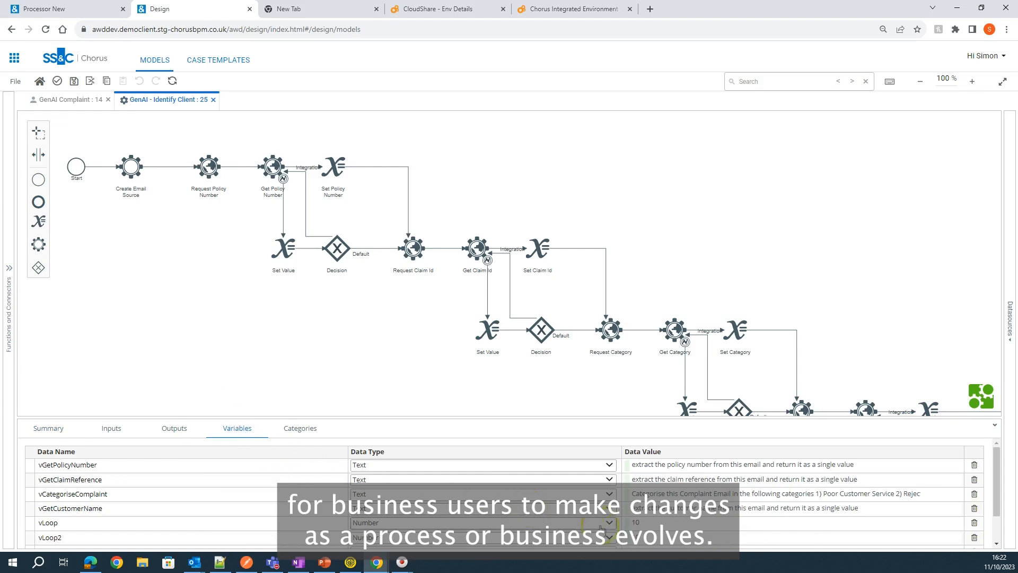